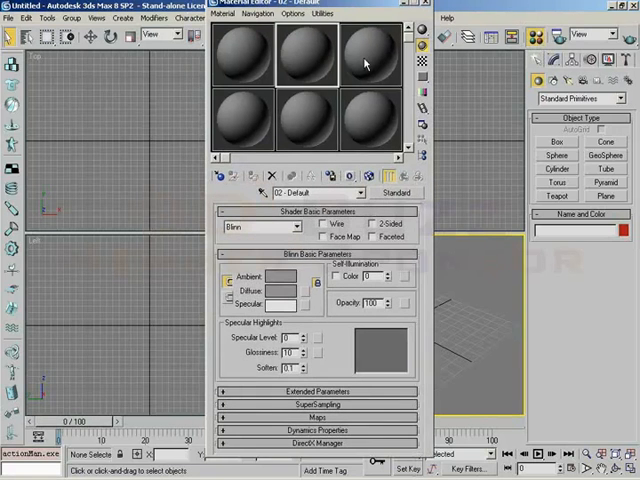
Add Sphere01 in the Perspective viewport and review the Shader Basic Parameters rollout.
left_click(240, 56)
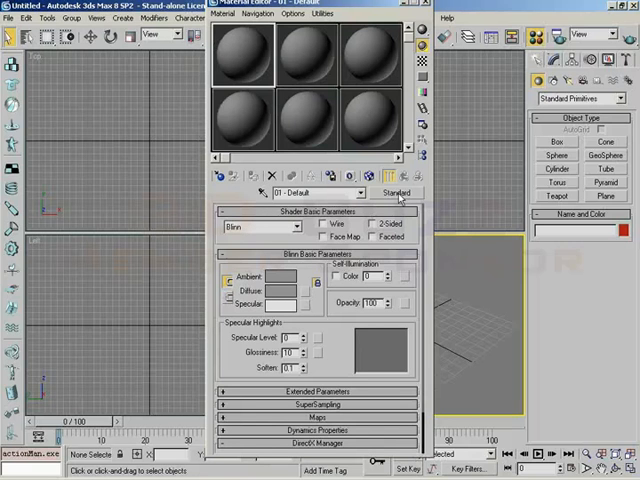
left_click(396, 192)
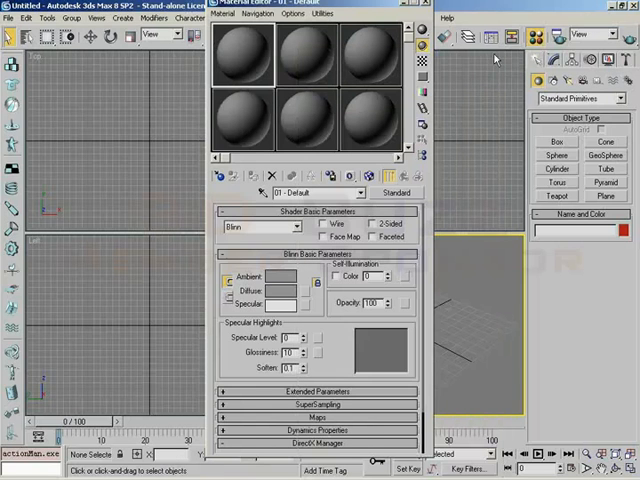
left_click(224, 212)
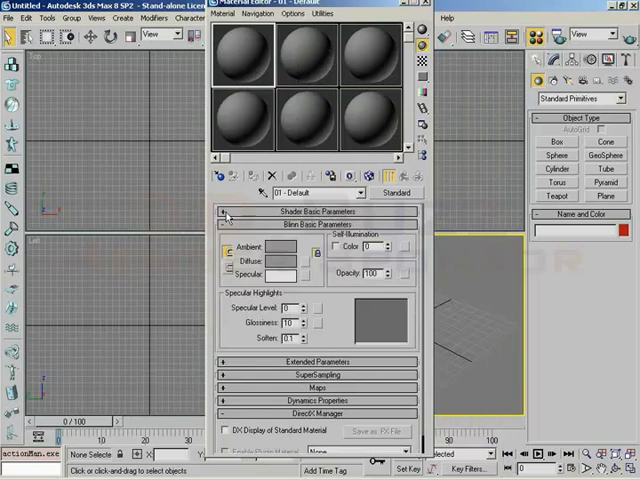
left_click(224, 212)
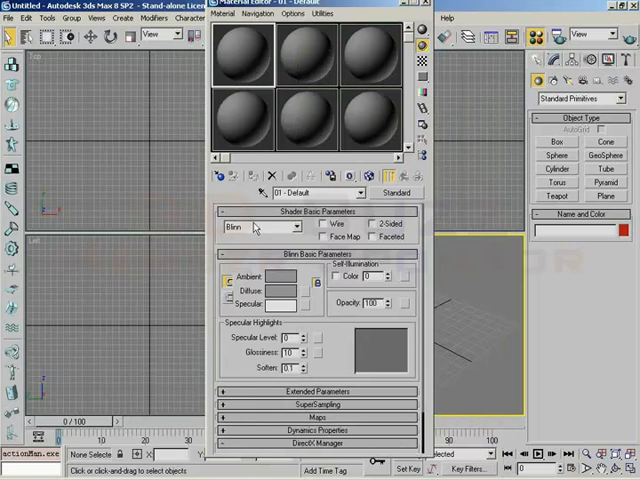
mouse_move(336, 12)
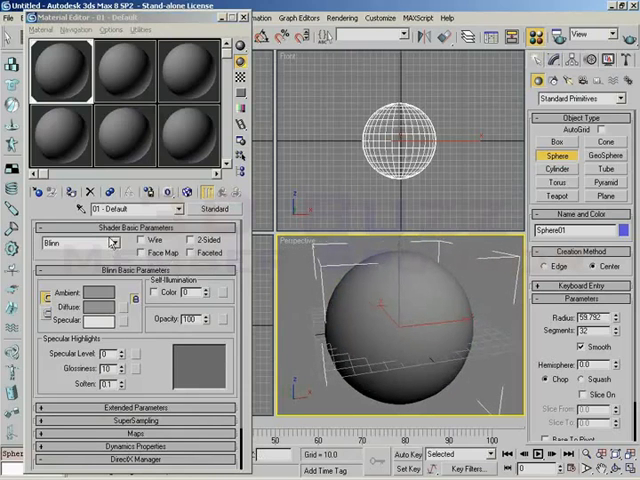
left_click(112, 244)
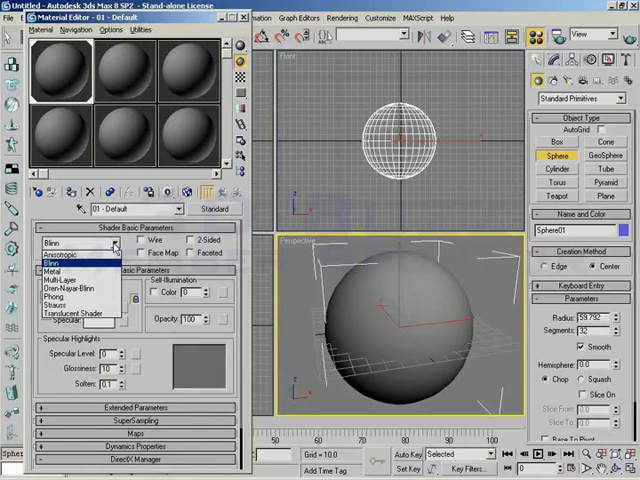
mouse_move(70, 304)
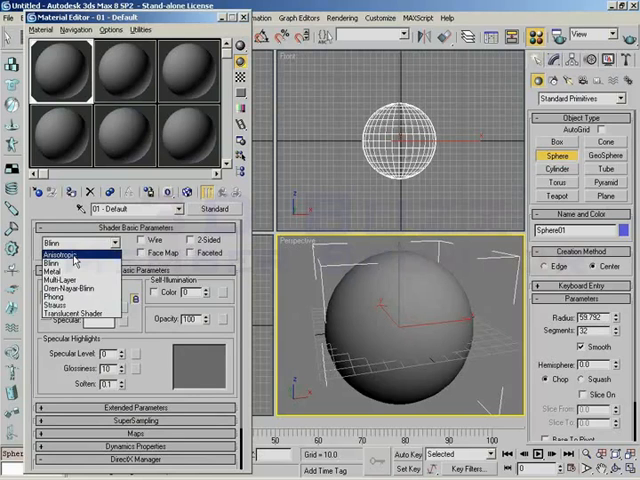
Try the Multi-Layer shader, then switch the material to the Metal shader.
left_click(62, 252)
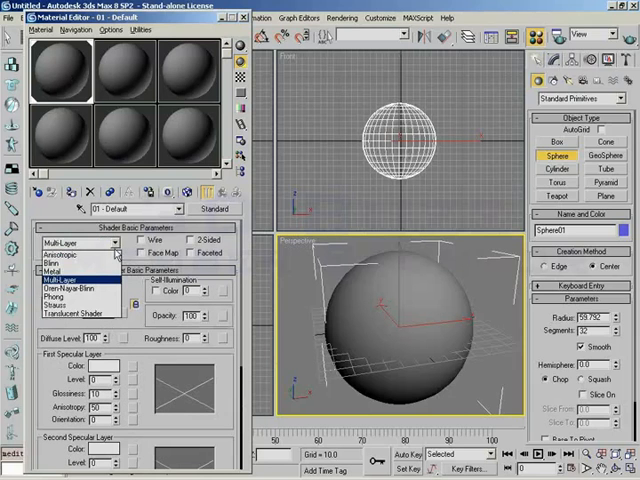
left_click(72, 280)
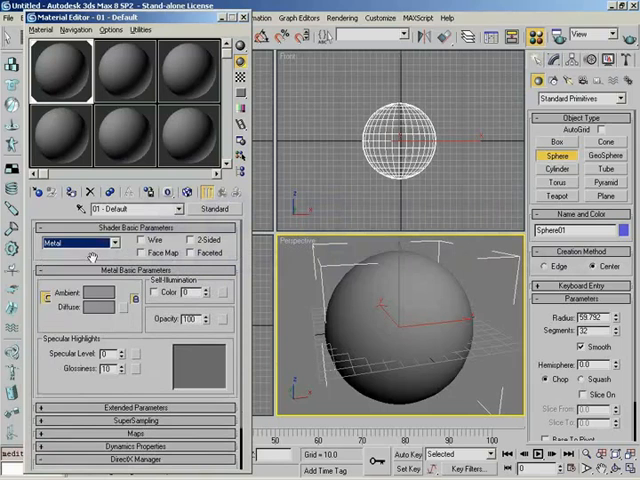
left_click(120, 244)
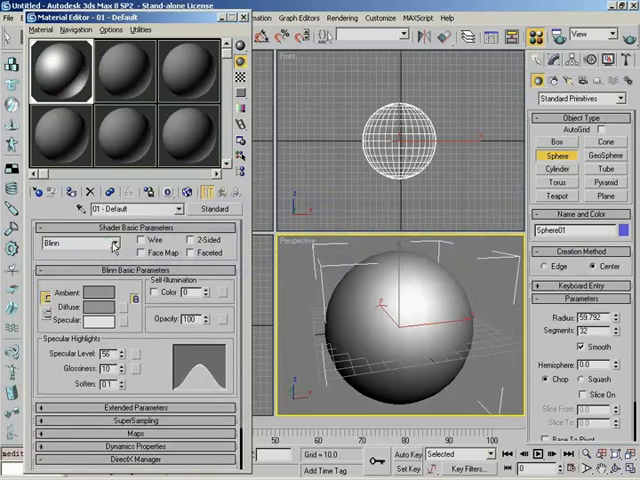
Compare the Metal and Anisotropic shader rollouts and return the material to Blinn.
left_click(80, 244)
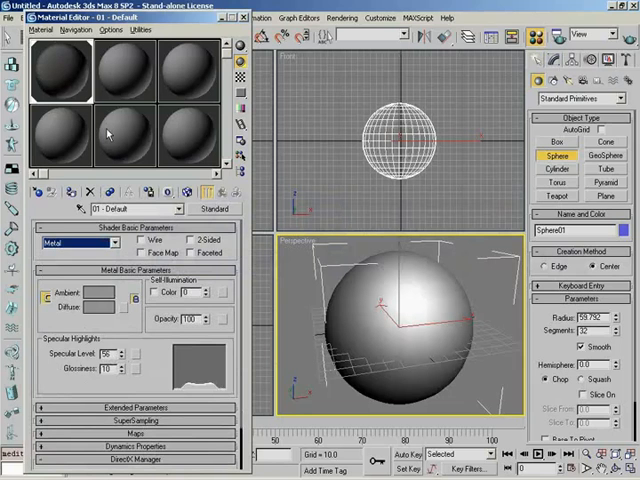
mouse_move(120, 276)
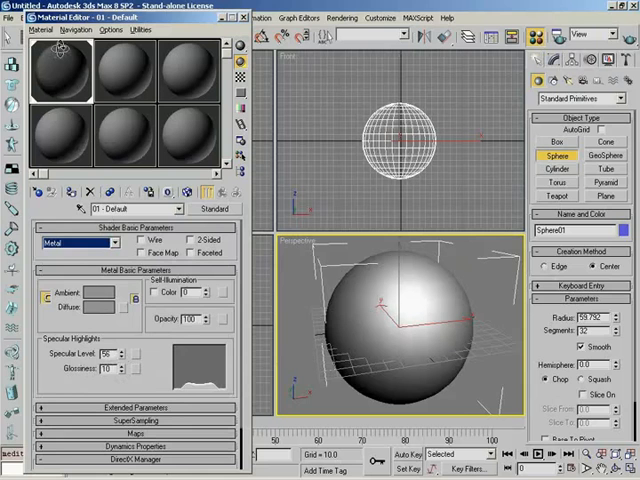
left_click(80, 242)
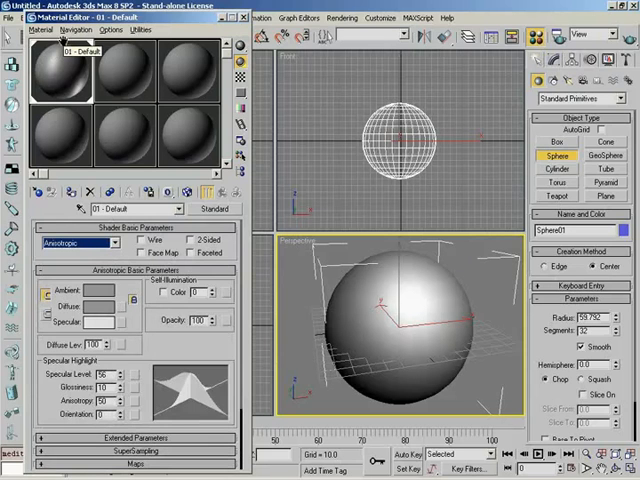
left_click(116, 244)
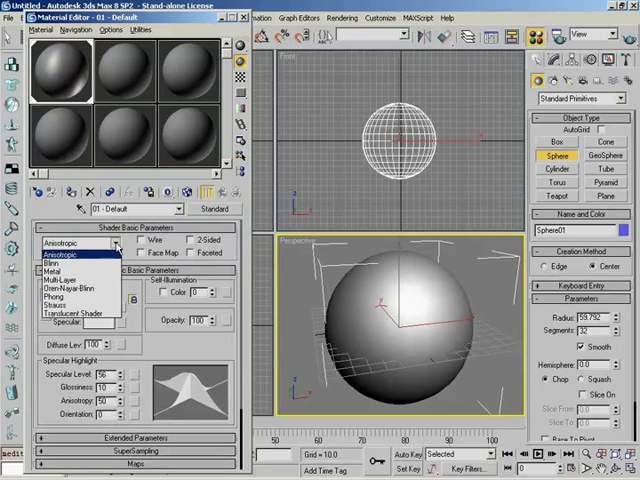
mouse_move(68, 288)
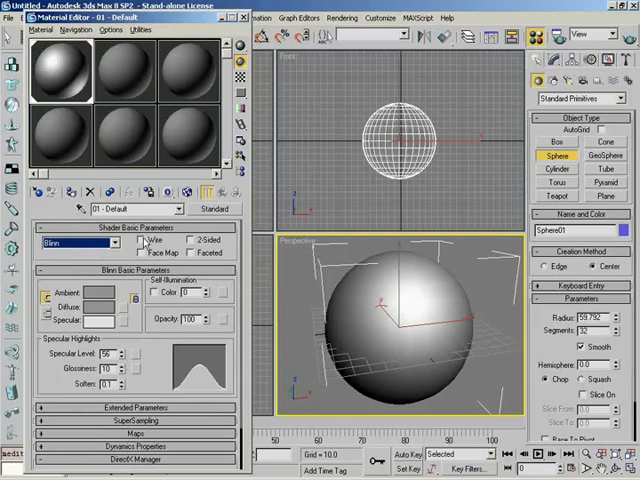
Enable Wire so the Blinn material renders as a wire mesh.
left_click(136, 240)
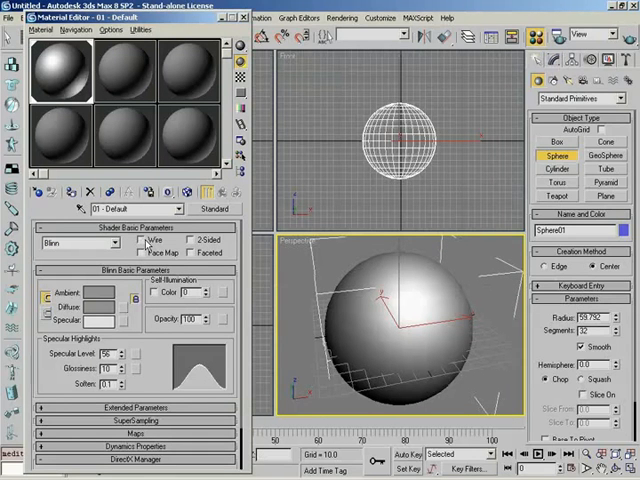
left_click(188, 240)
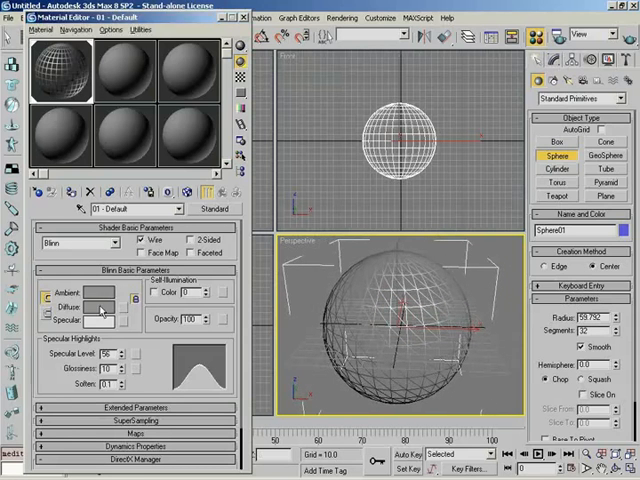
Set the diffuse colour to orange in the Color Selector and close it.
left_click(104, 304)
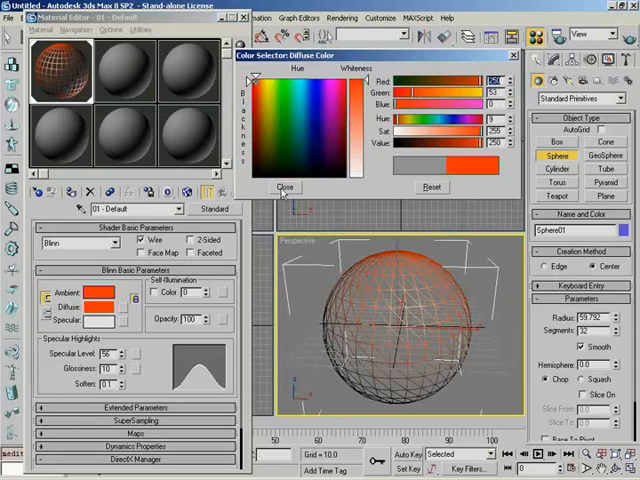
left_click(284, 188)
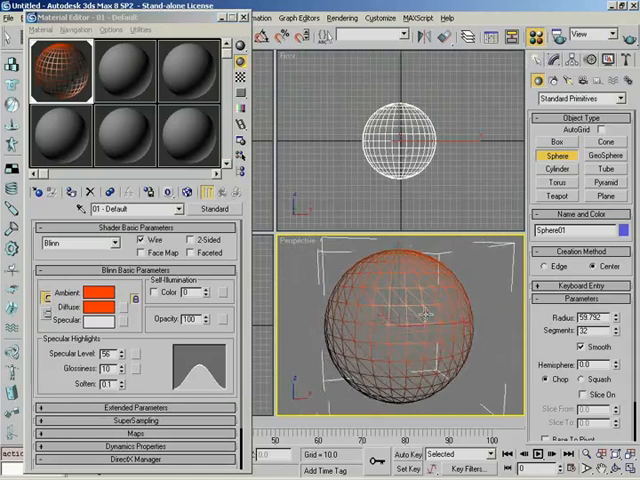
left_click(400, 330)
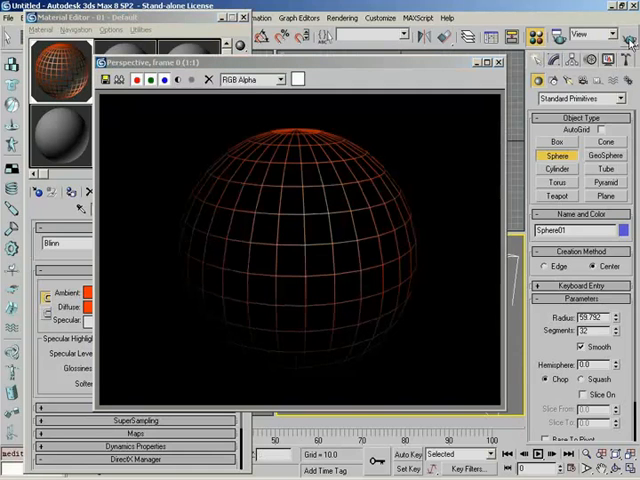
mouse_move(196, 244)
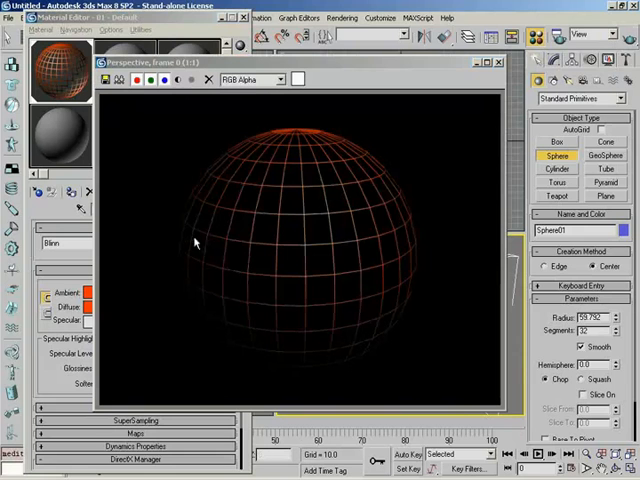
mouse_move(316, 176)
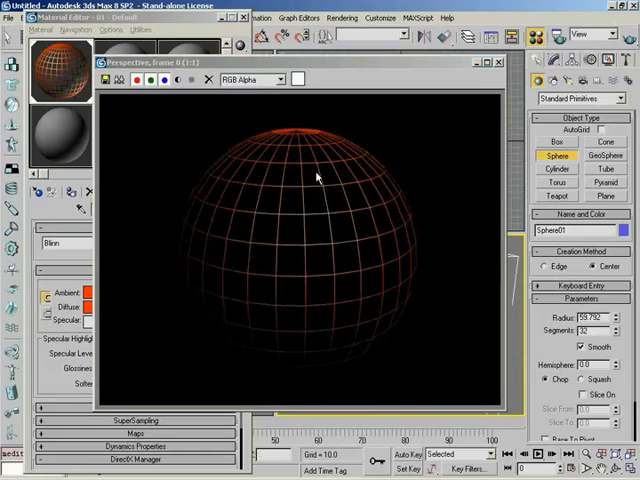
mouse_move(358, 324)
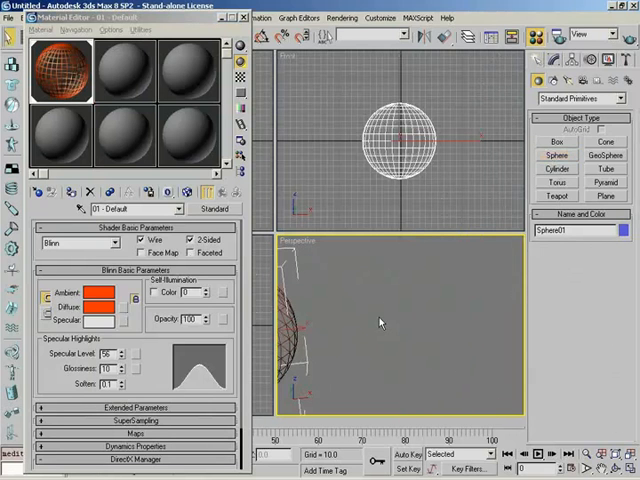
Quick Render the Perspective viewport to see Plane01 as a grey quad.
left_click(604, 196)
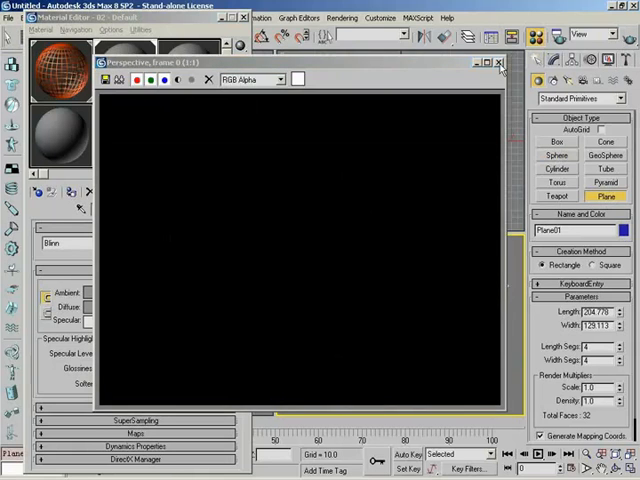
left_click(500, 62)
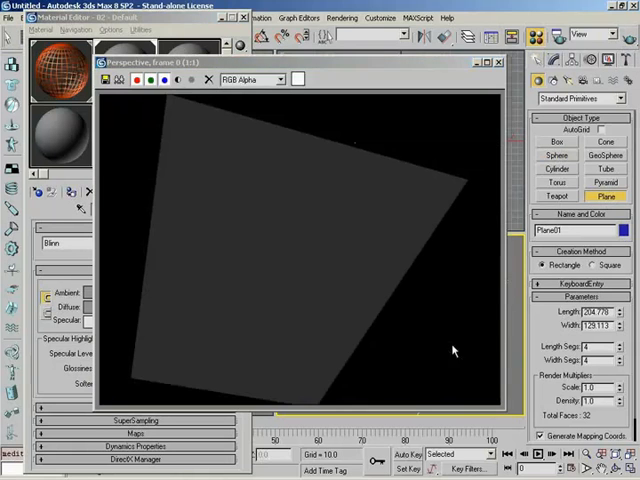
mouse_move(292, 176)
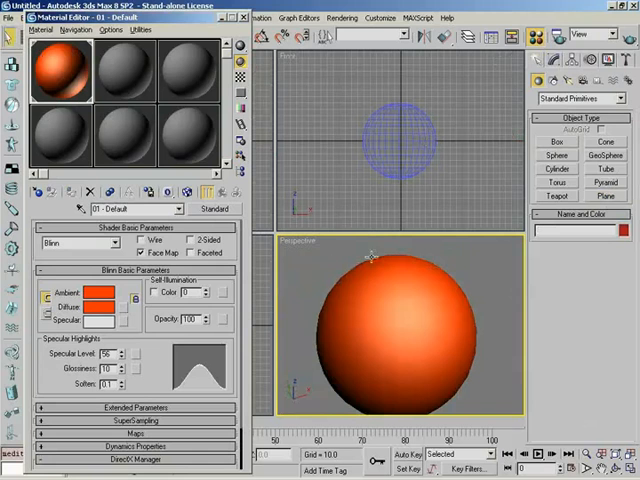
mouse_move(436, 362)
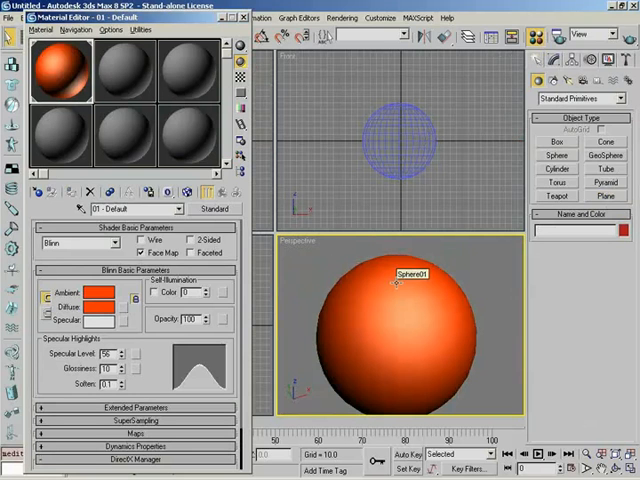
mouse_move(362, 288)
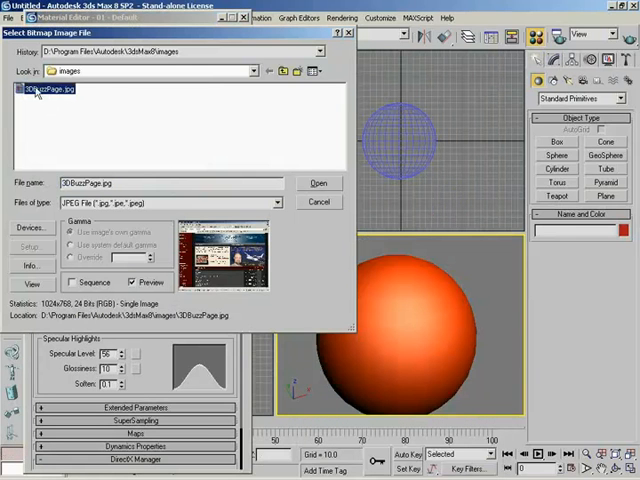
Load the JPG as the diffuse bitmap and magnify the sample sphere preview.
left_click(318, 184)
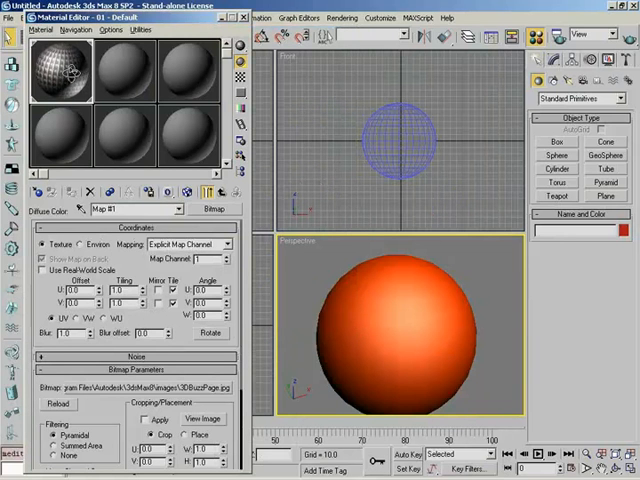
right_click(56, 70)
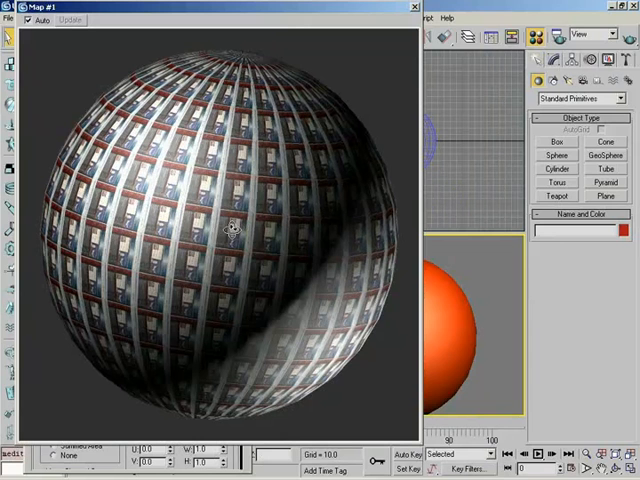
mouse_move(176, 322)
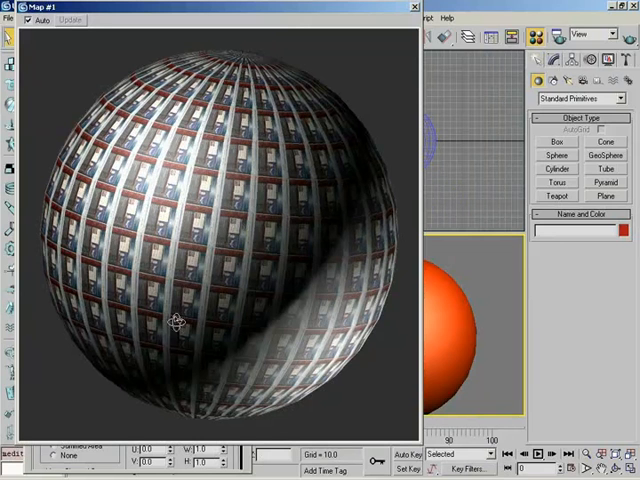
mouse_move(428, 8)
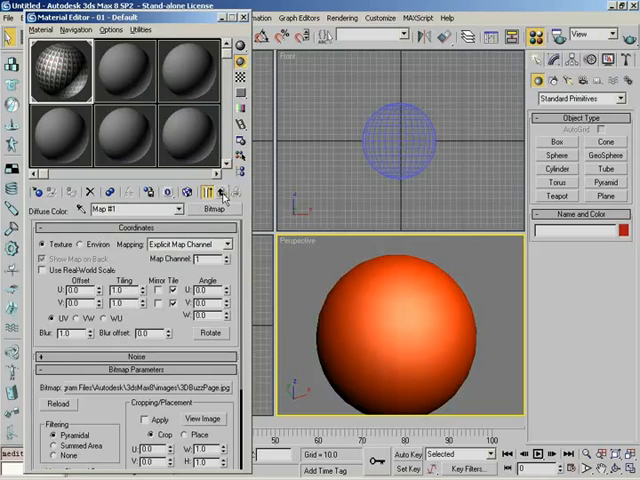
Render the sphere wrapped in the tiled bitmap picture.
left_click(204, 192)
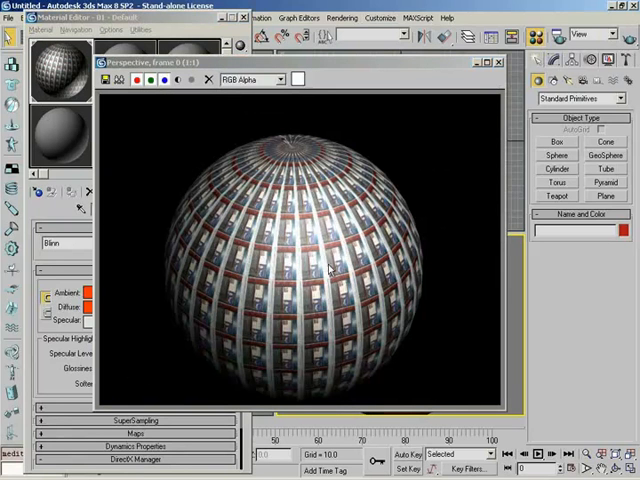
mouse_move(324, 298)
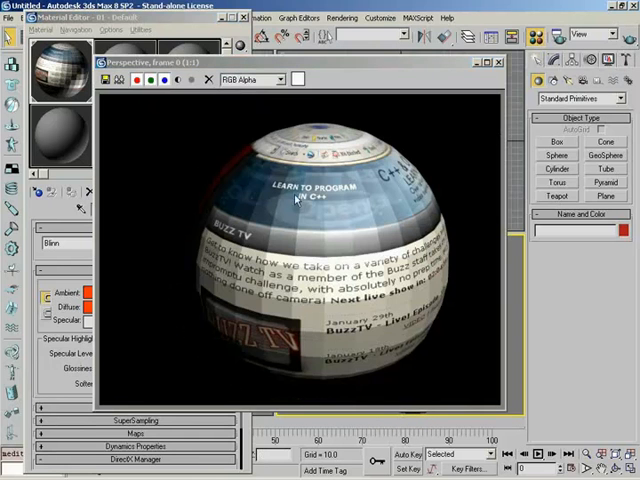
mouse_move(456, 120)
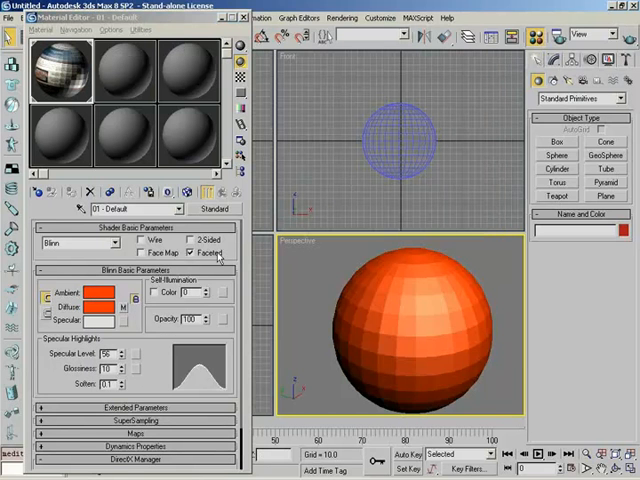
Toggle Faceted on and off, leaving smooth shading, and list the shader types.
left_click(190, 252)
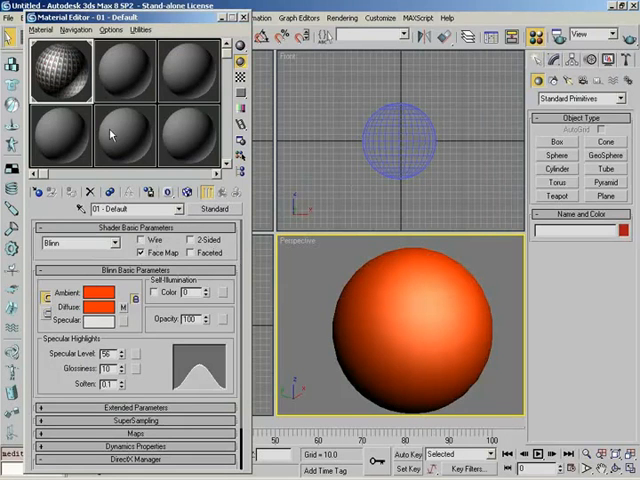
left_click(188, 252)
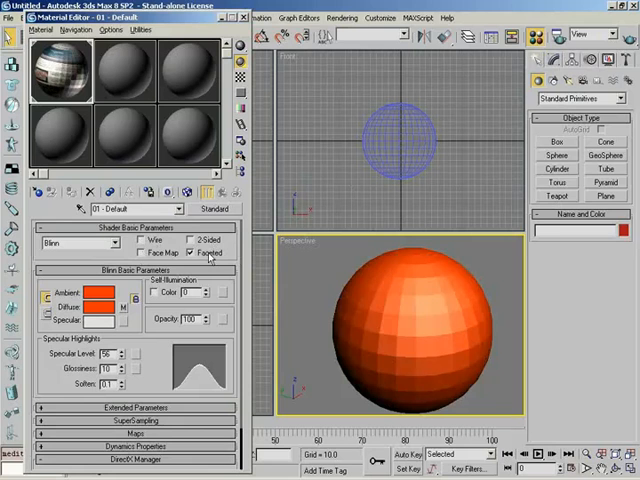
left_click(192, 252)
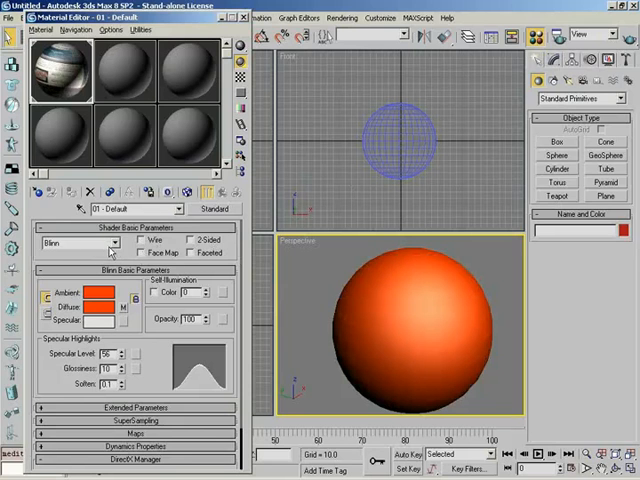
left_click(112, 244)
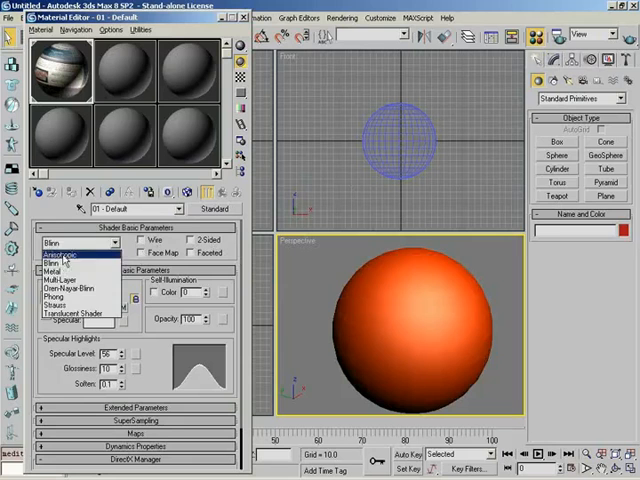
left_click(60, 264)
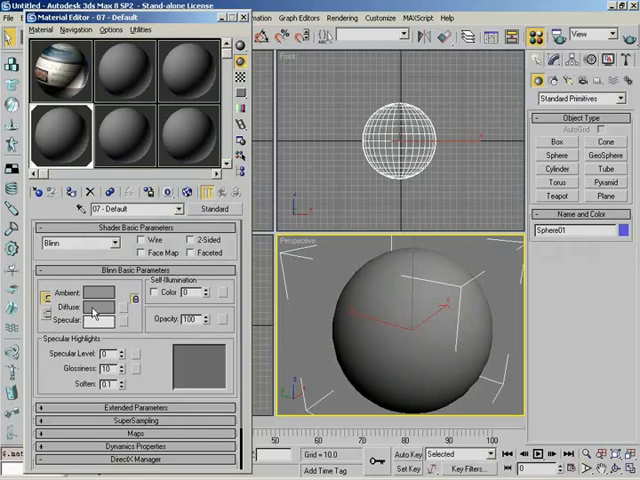
Change the diffuse/ambient colour through green and blue to pale yellow.
left_click(96, 308)
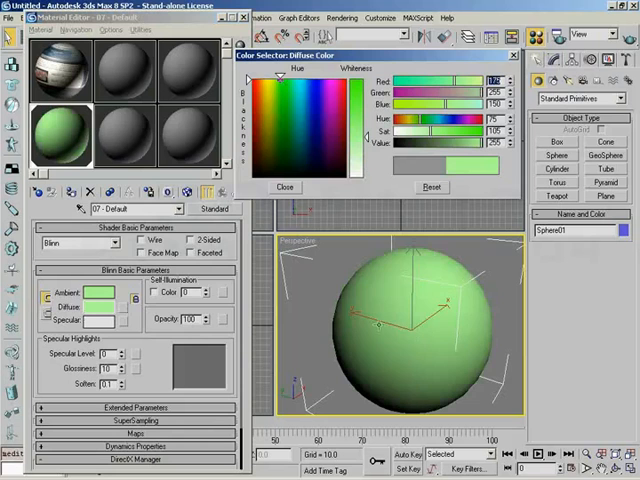
left_click(312, 100)
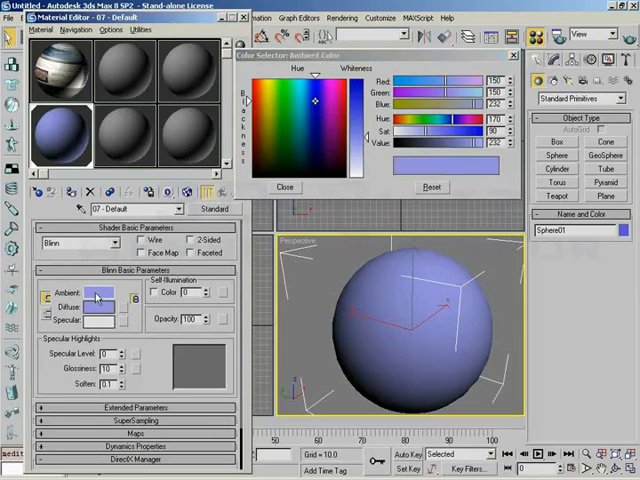
left_click(284, 110)
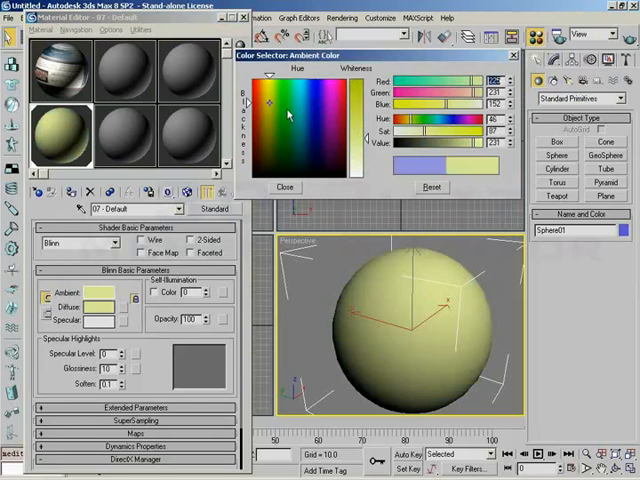
Recolour the ambient swatch toward red and lock ambient and diffuse colours together.
left_click(284, 100)
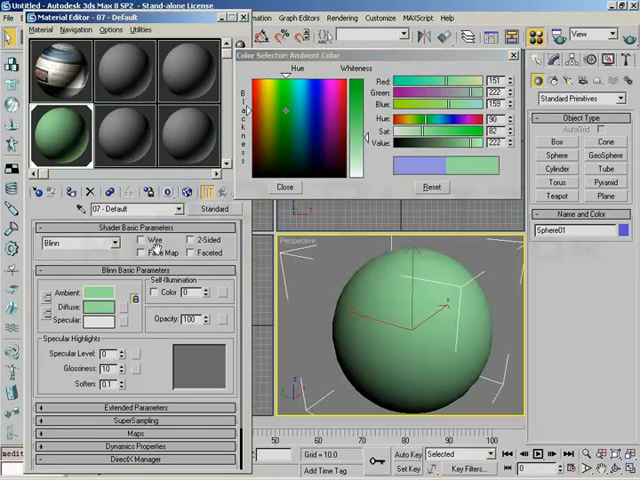
left_click(322, 104)
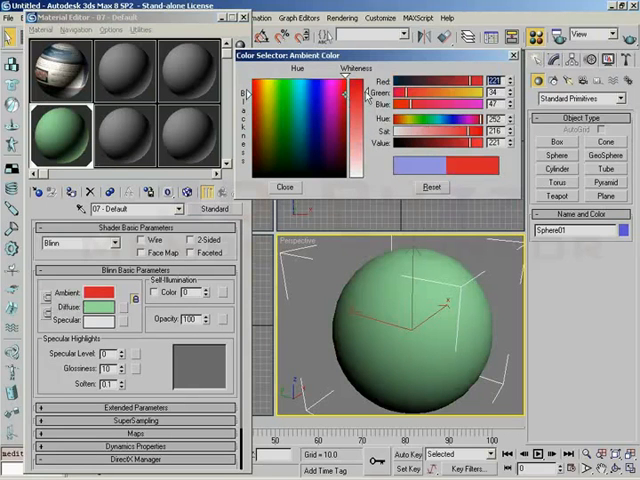
left_click(284, 188)
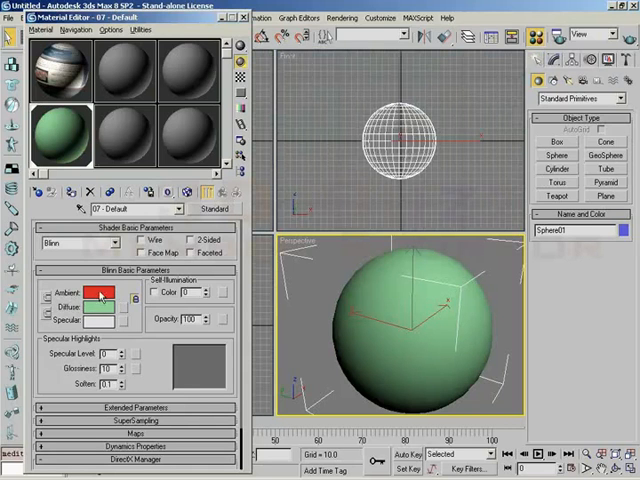
left_click(126, 300)
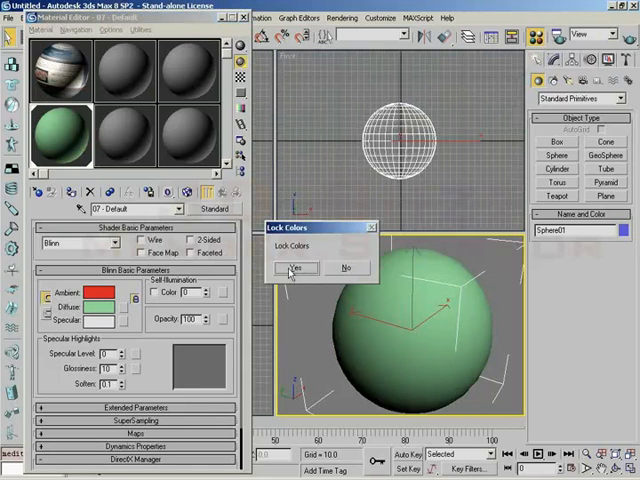
Set the diffuse colour to a pink hue in the Color Selector.
left_click(296, 268)
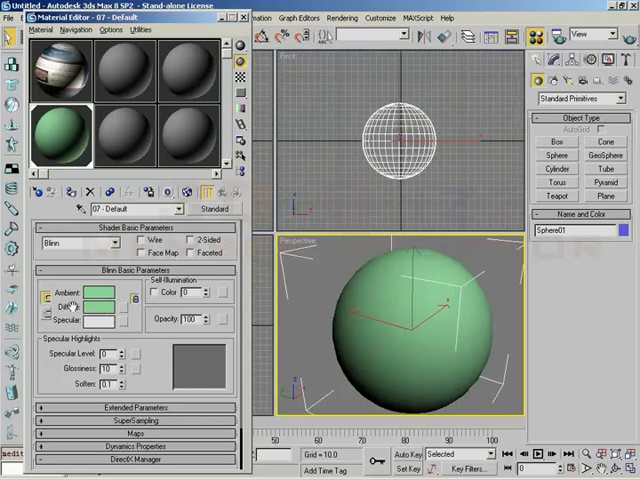
left_click(100, 308)
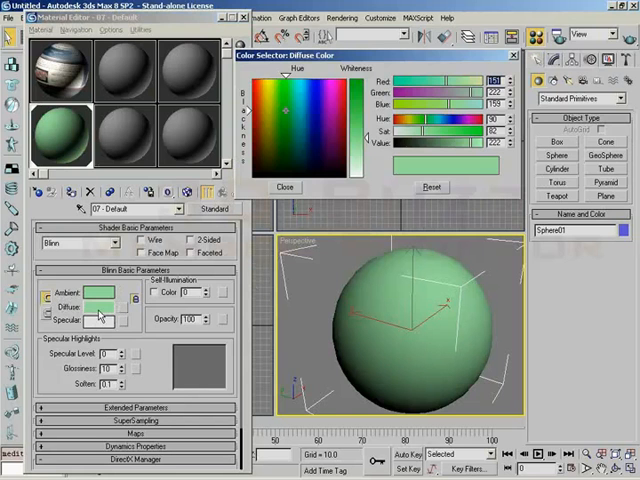
left_click(252, 80)
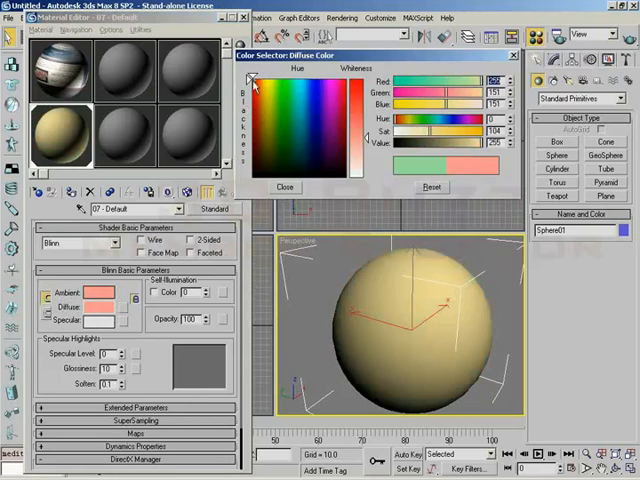
left_click(284, 188)
type("43")
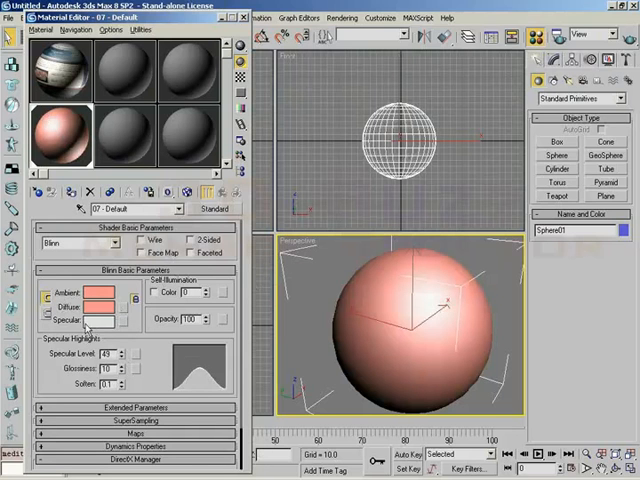
Try several specular colours on the pink sphere in the Color Selector.
left_click(98, 320)
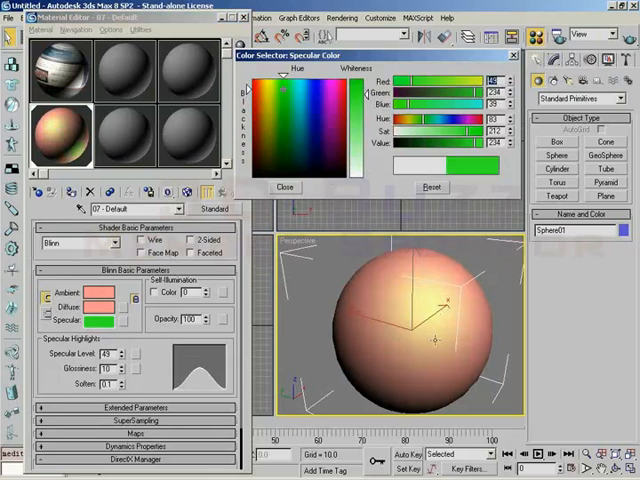
left_click(320, 110)
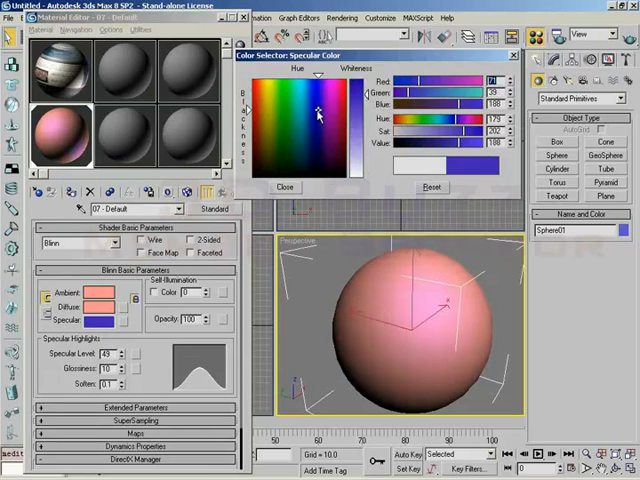
left_click(276, 96)
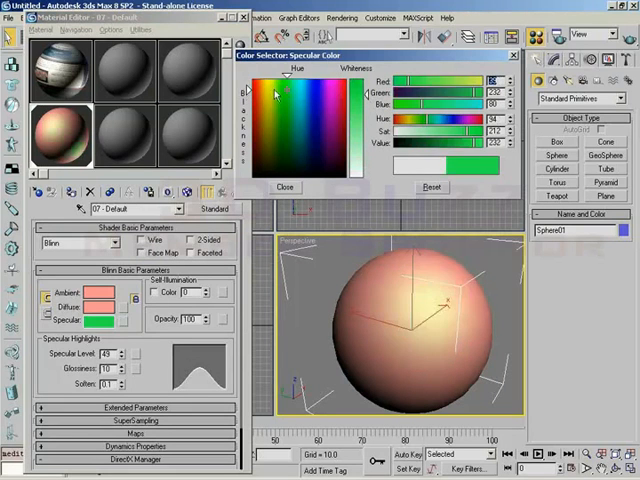
left_click(252, 80)
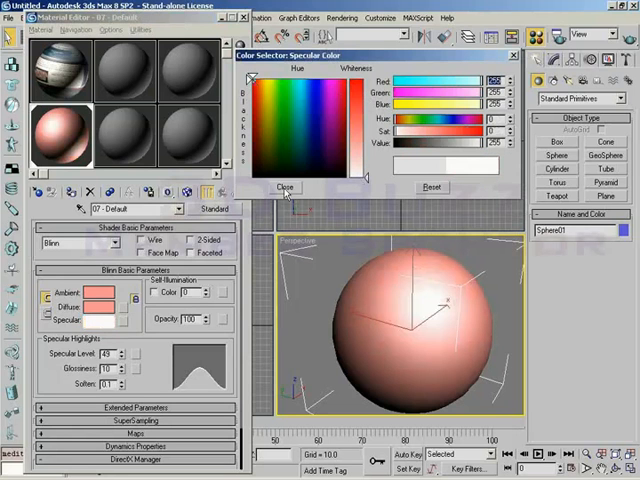
left_click(286, 188)
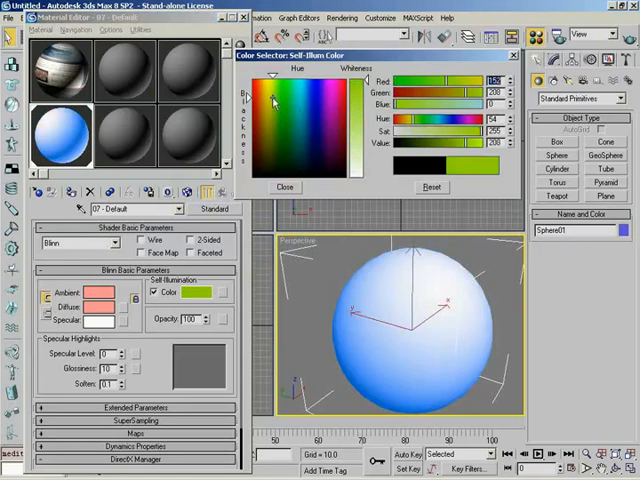
Set the self-illumination colour to yellow, then turn coloured self-illumination off again.
left_click(276, 96)
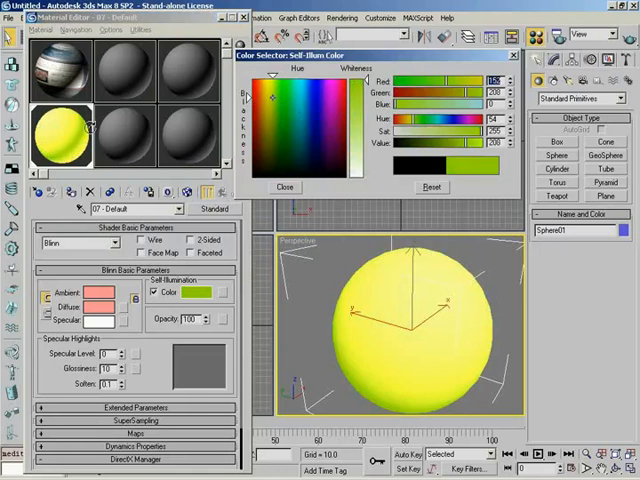
mouse_move(96, 126)
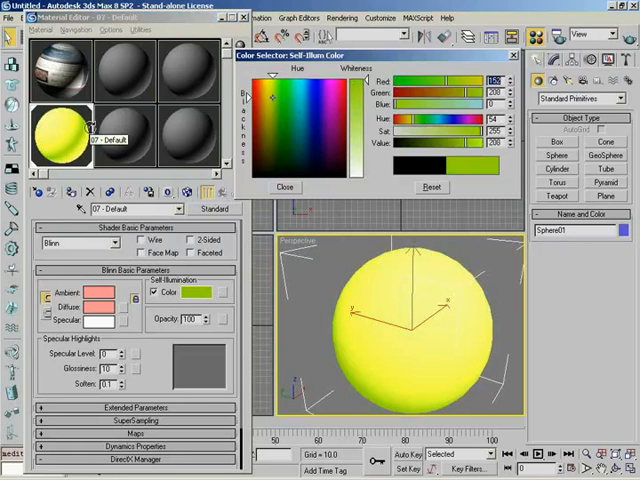
left_click(284, 188)
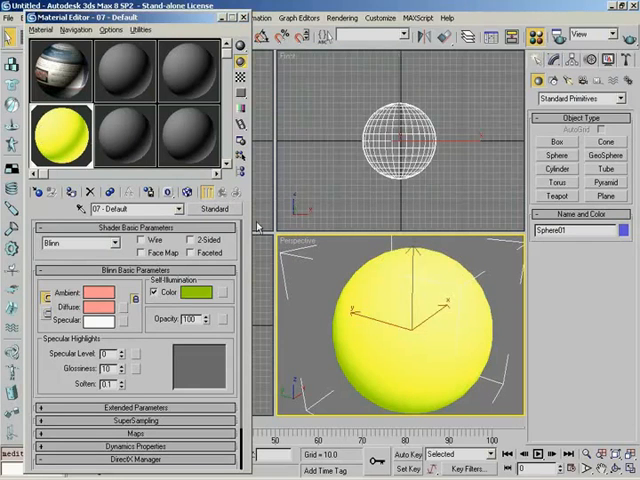
left_click(196, 292)
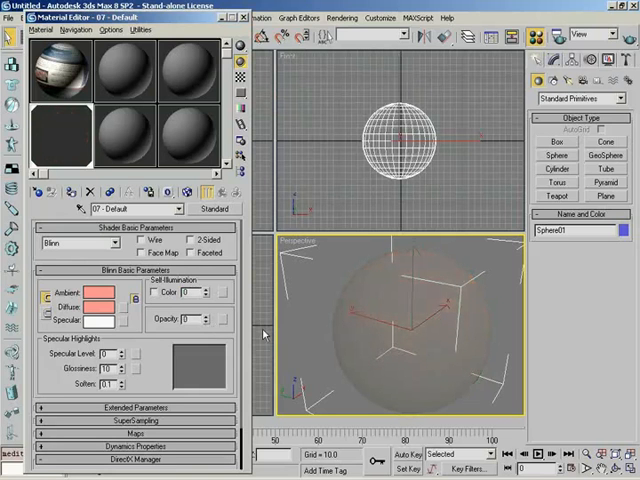
mouse_move(330, 344)
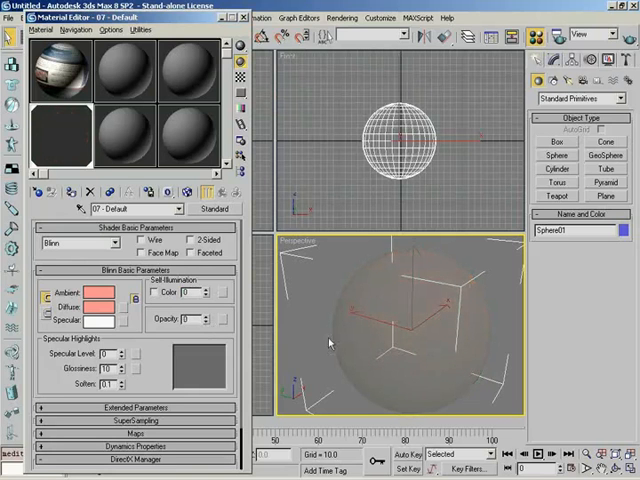
mouse_move(388, 392)
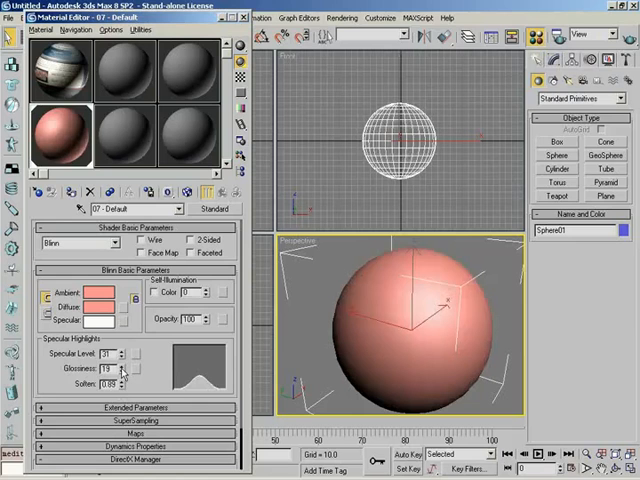
Raise the Specular Level for a stronger highlight on the pink material.
left_click(120, 352)
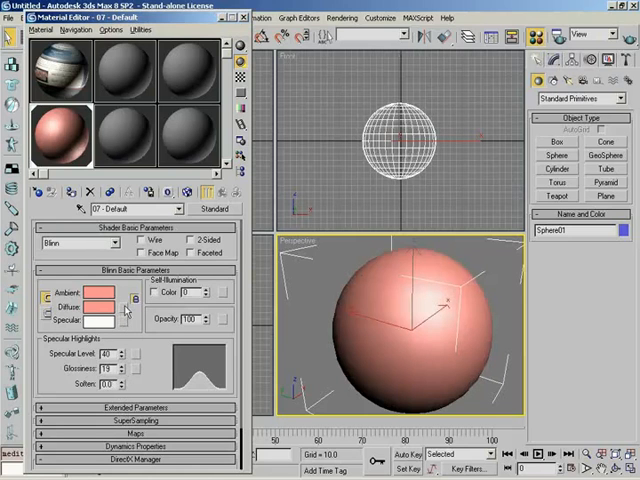
mouse_move(124, 312)
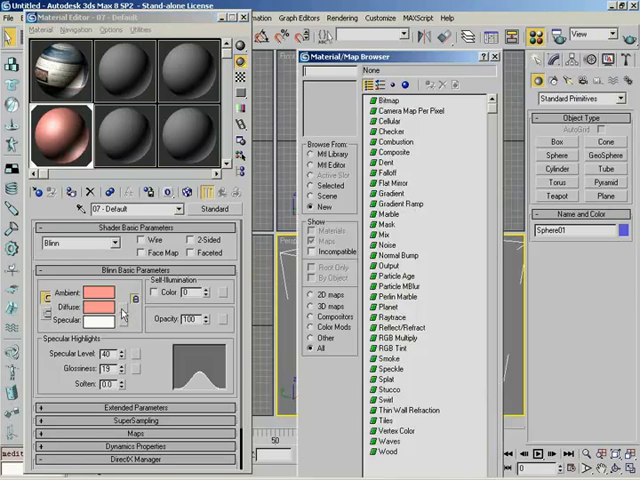
Assign a Checker map to the Diffuse slot and show its Checker Parameters.
left_click(390, 224)
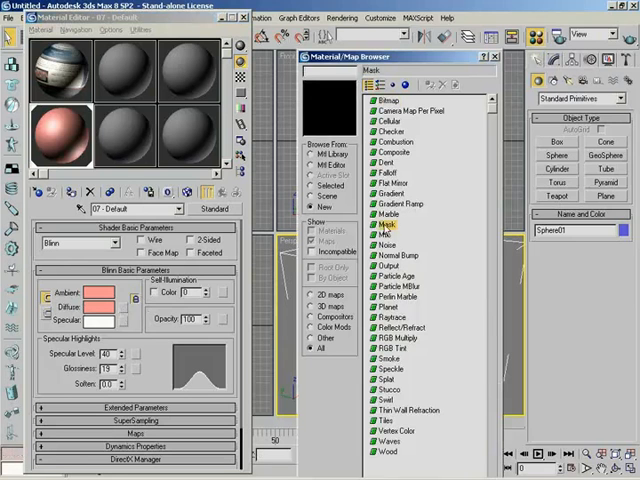
left_click(392, 348)
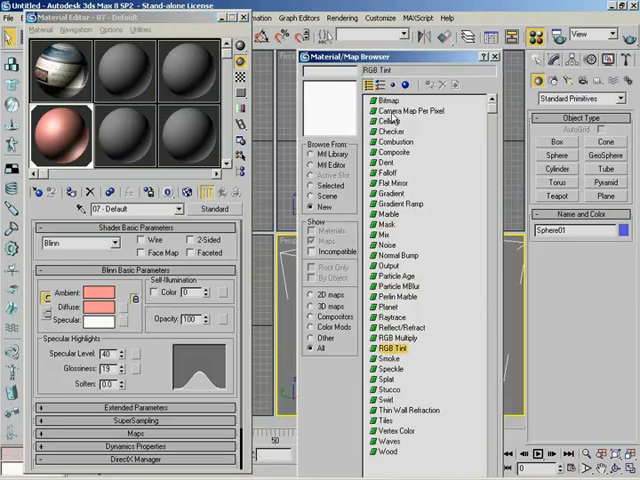
left_click(388, 100)
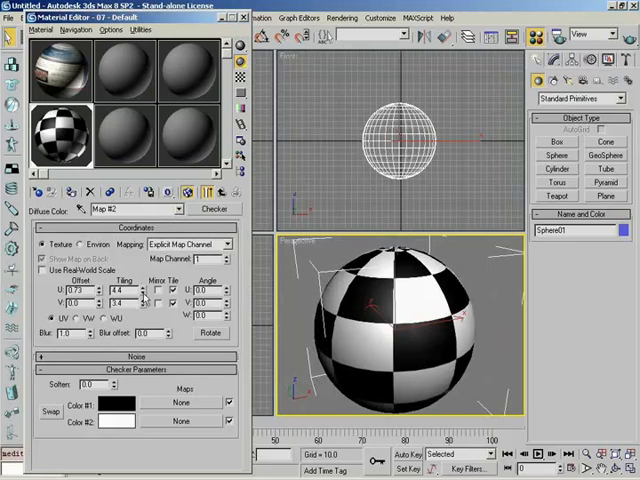
left_click(144, 304)
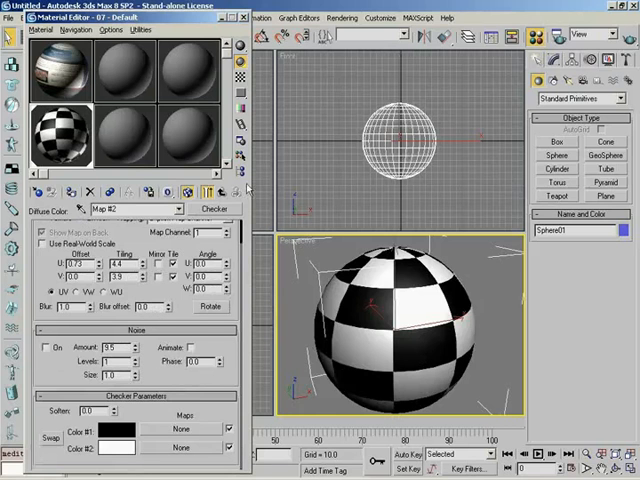
mouse_move(240, 182)
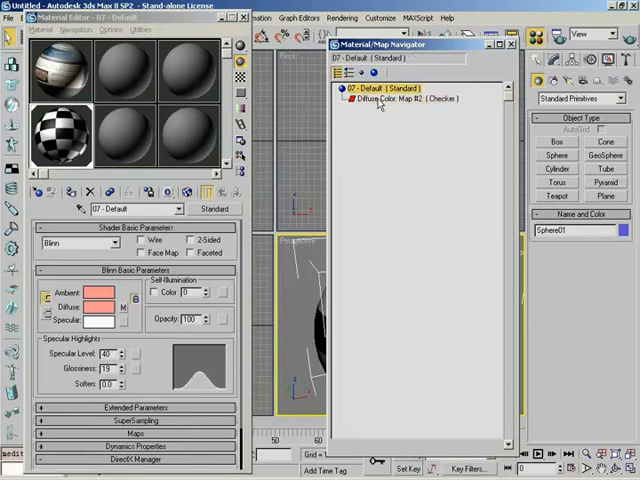
left_click(408, 98)
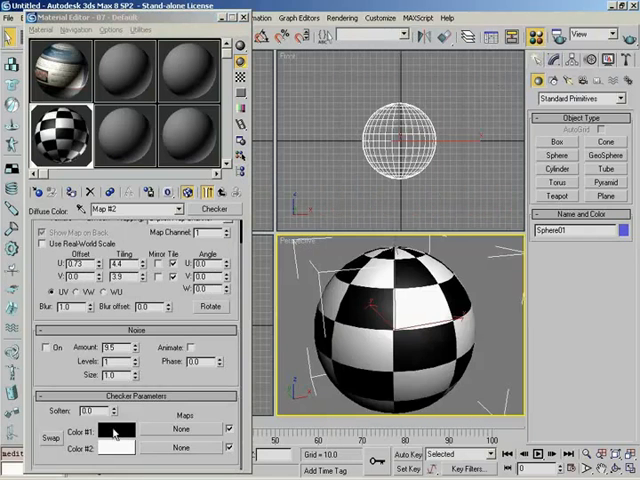
Keep checker Color #1 red and set Color #2 to blue.
left_click(112, 430)
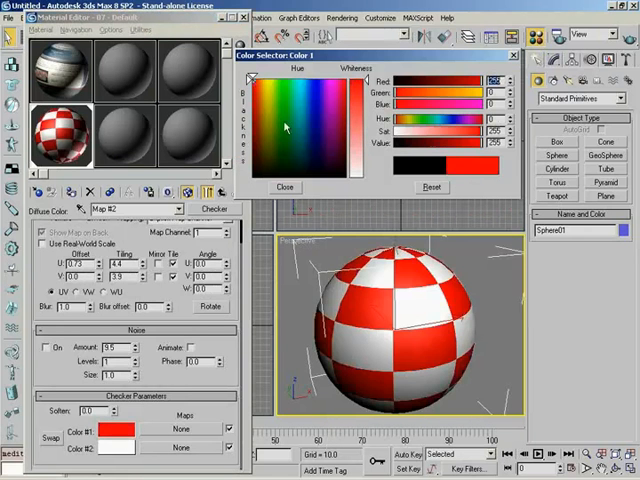
left_click(284, 188)
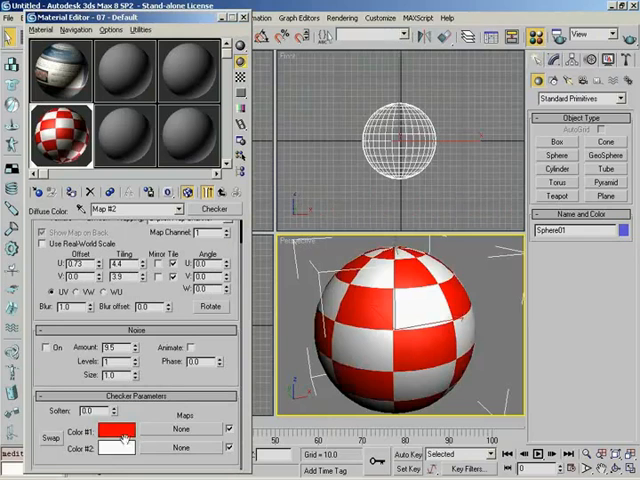
left_click(116, 448)
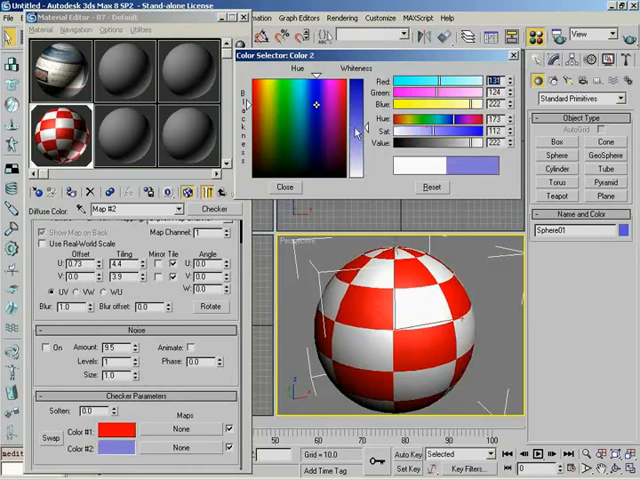
left_click(284, 188)
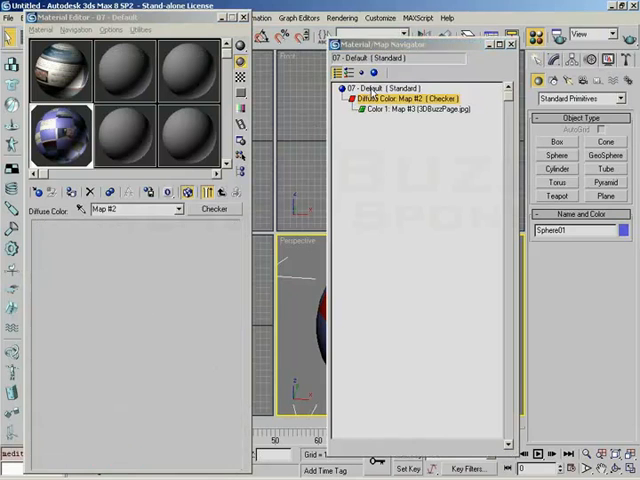
Visit the checker map and its nested bitmap in the Navigator, then return to the 01 - Default material.
left_click(410, 98)
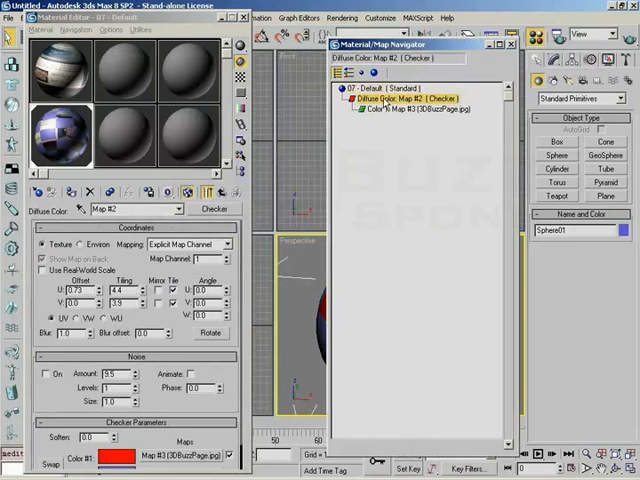
left_click(408, 108)
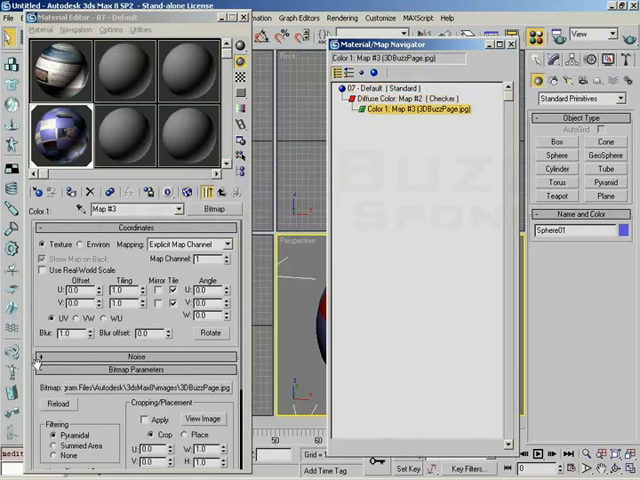
left_click(408, 98)
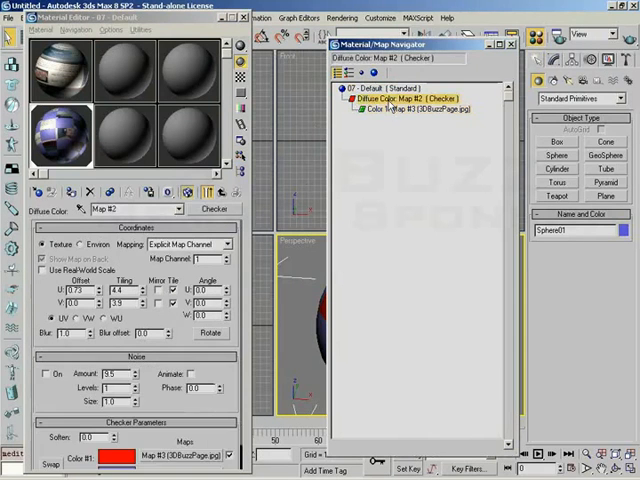
left_click(376, 88)
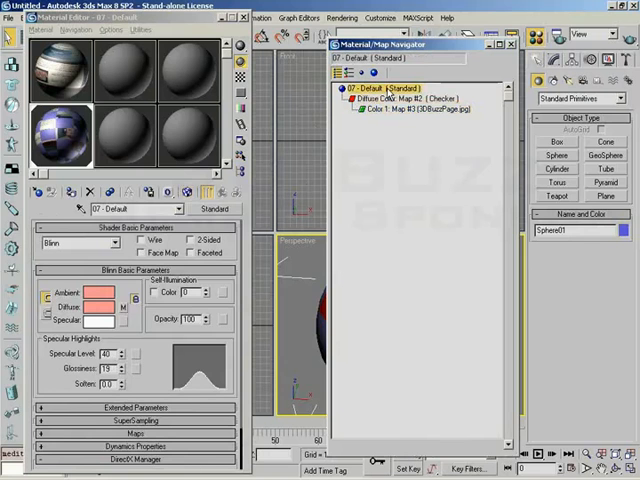
left_click(416, 110)
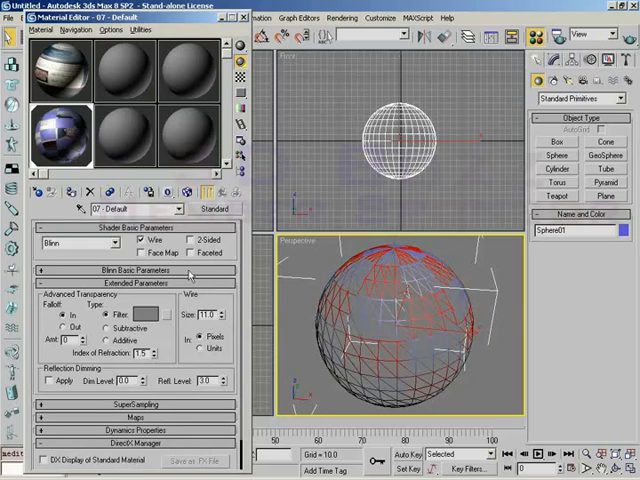
Collapse the Extended Parameters rollout so every material section is closed.
left_click(224, 318)
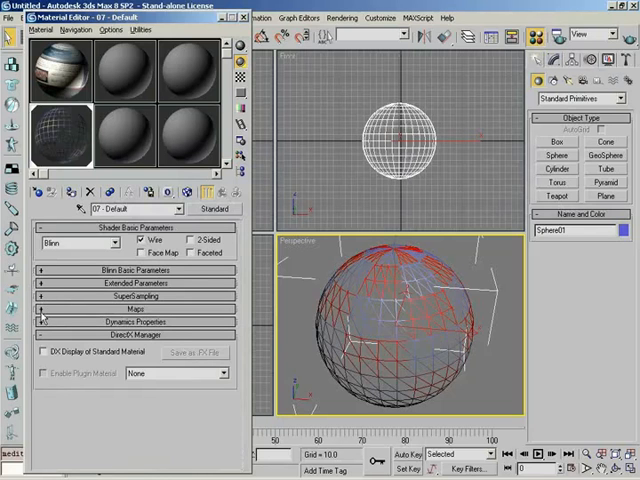
Expand the Maps rollout listing the checker on Diffuse Color.
left_click(132, 308)
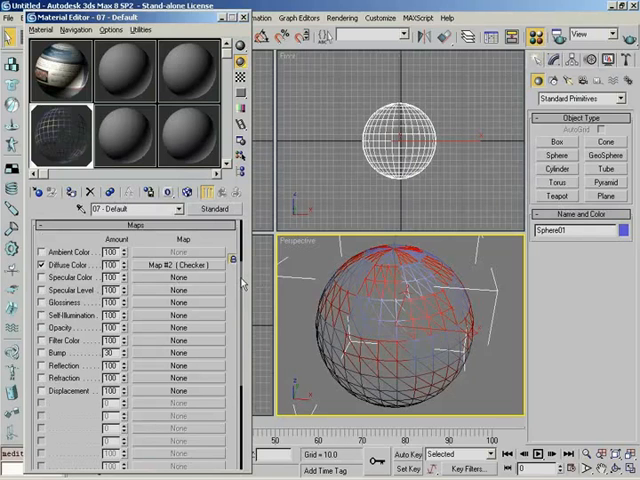
mouse_move(242, 304)
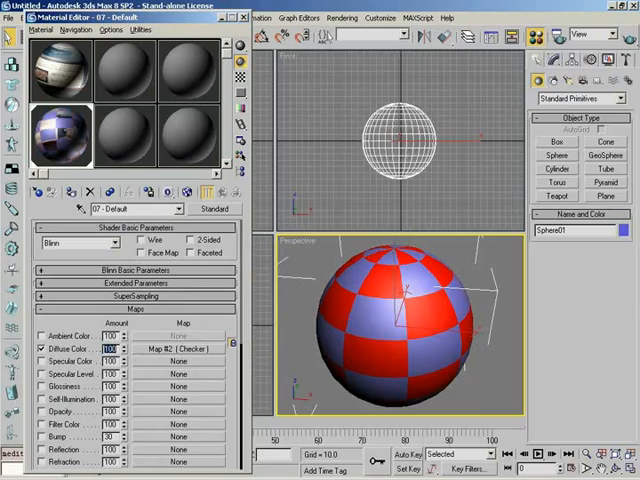
mouse_move(164, 360)
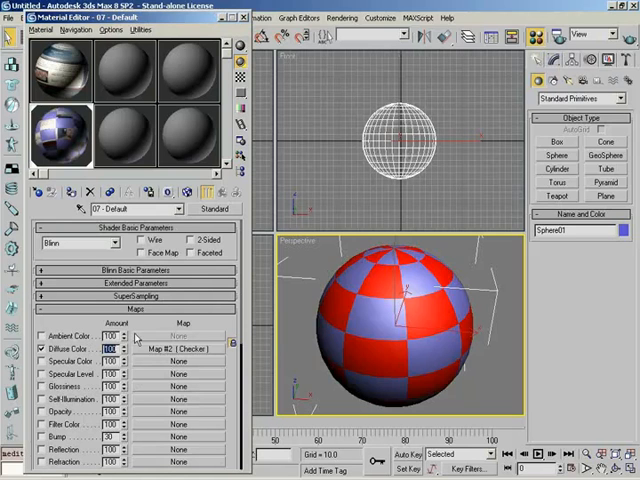
mouse_move(150, 412)
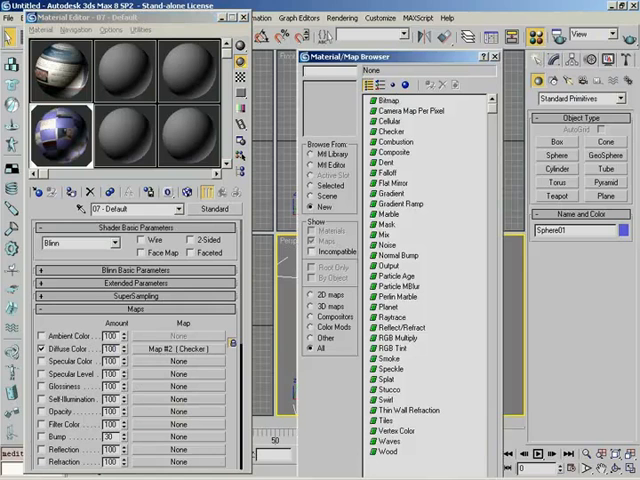
Dismiss the Material/Map Browser without adding a map to any slot.
left_click(388, 100)
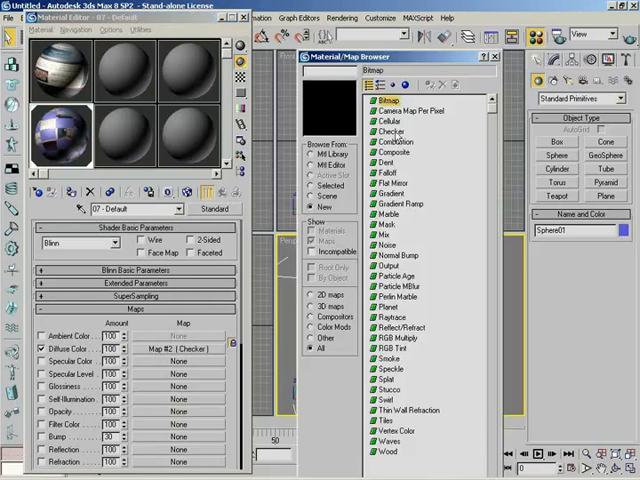
left_click(392, 110)
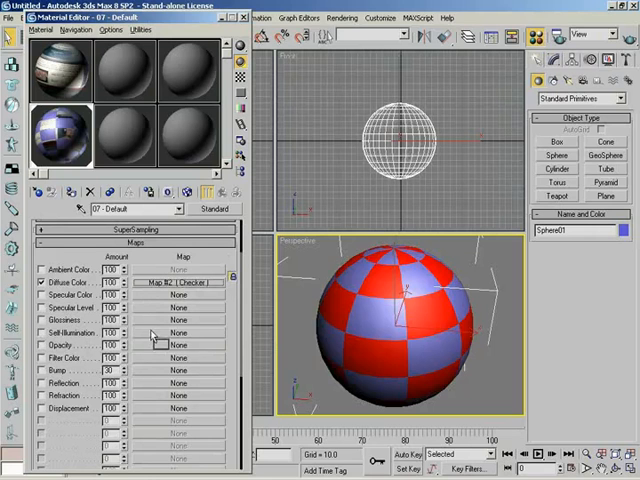
Drag the Diffuse Color checker map onto another map slot and choose Instance.
left_click(176, 284)
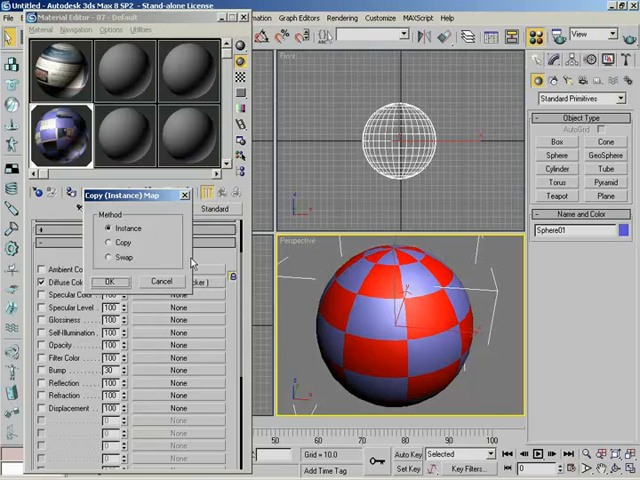
left_click(110, 280)
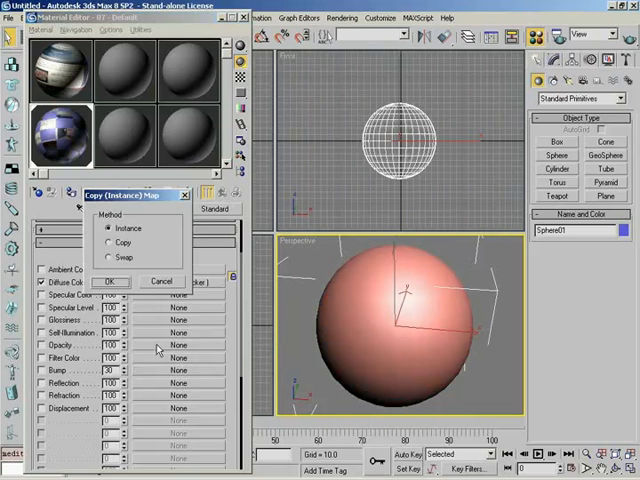
Confirm instancing the checker map into the Opacity channel.
left_click(110, 280)
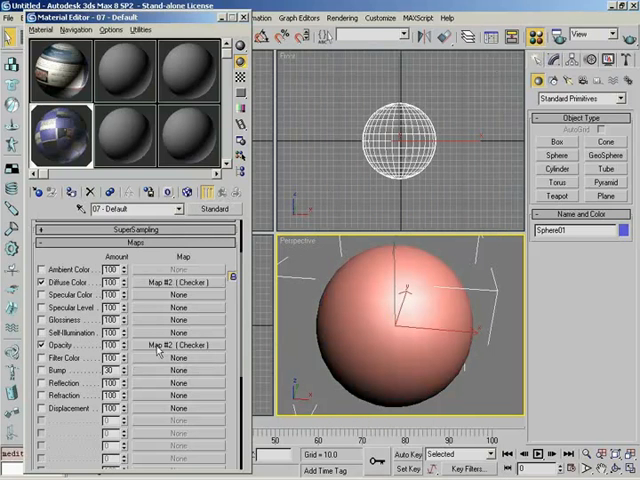
left_click(180, 344)
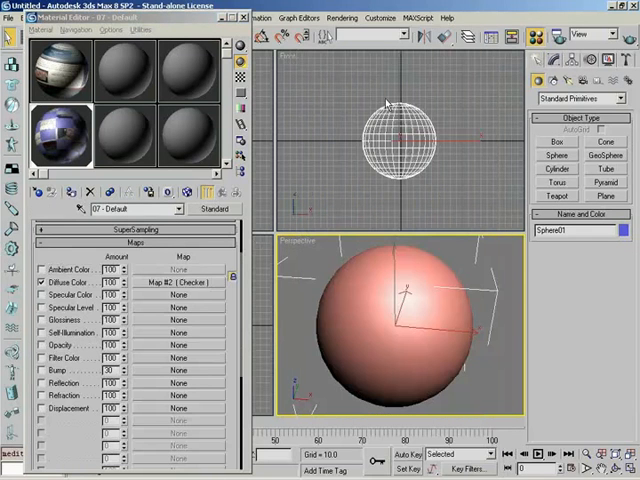
mouse_move(148, 322)
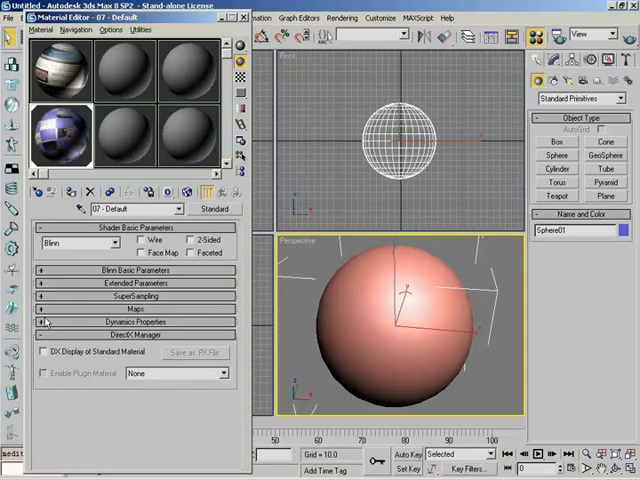
Expand Dynamics Properties to review bounce coefficient and static and sliding friction.
left_click(136, 320)
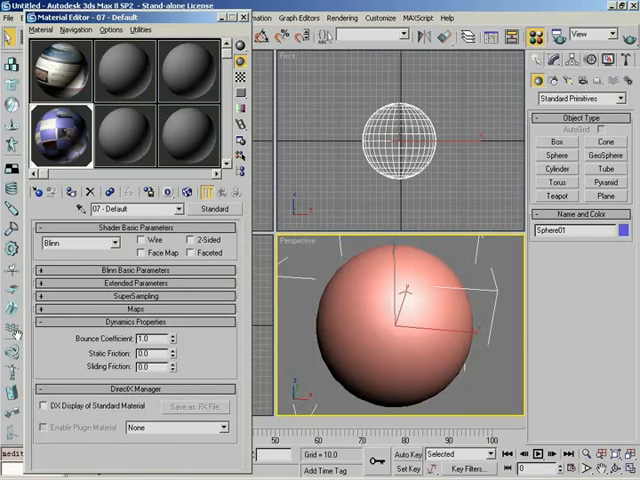
mouse_move(38, 332)
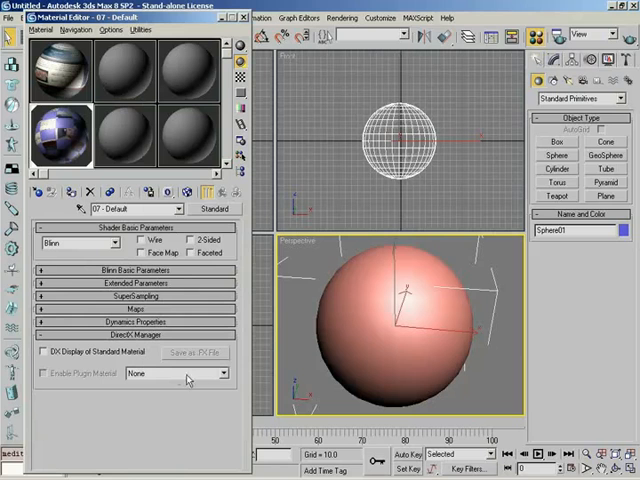
mouse_move(100, 366)
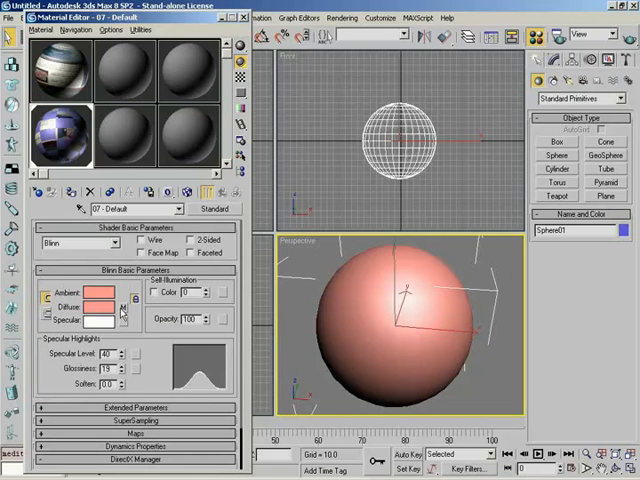
mouse_move(120, 308)
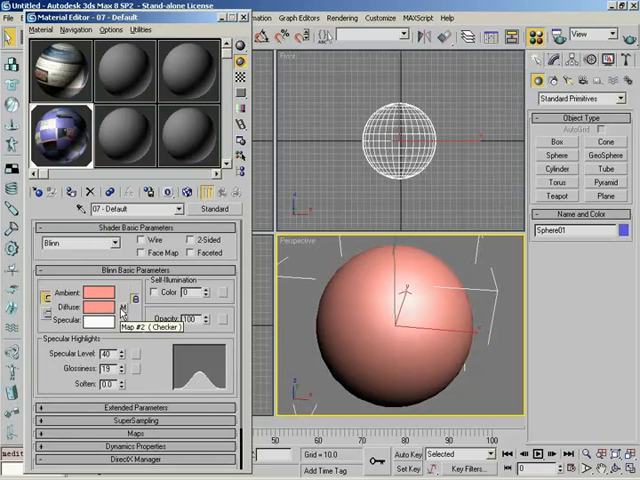